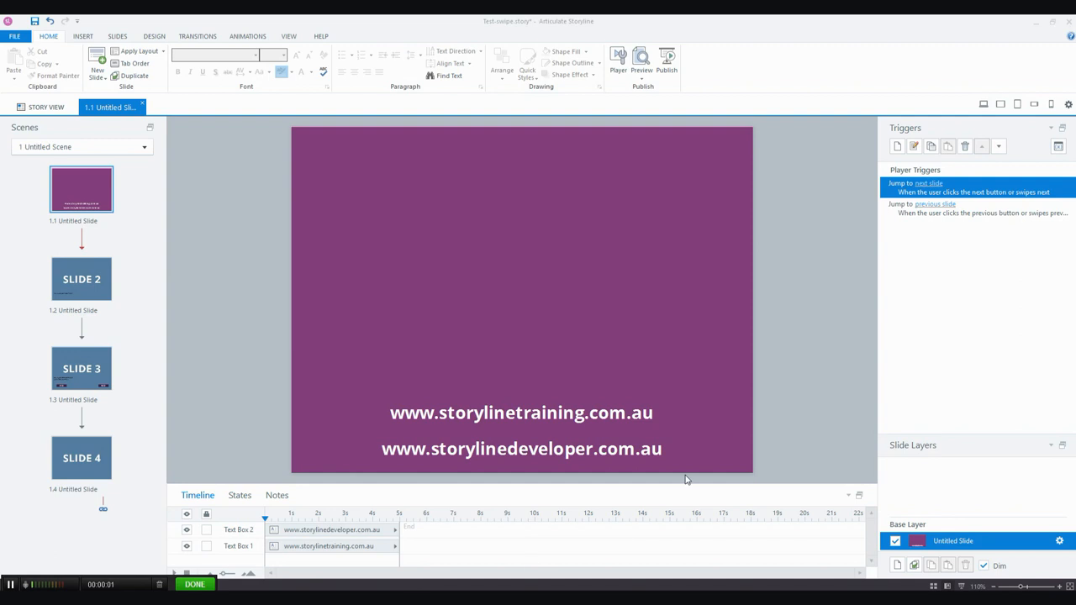
pyautogui.moveTo(700, 245)
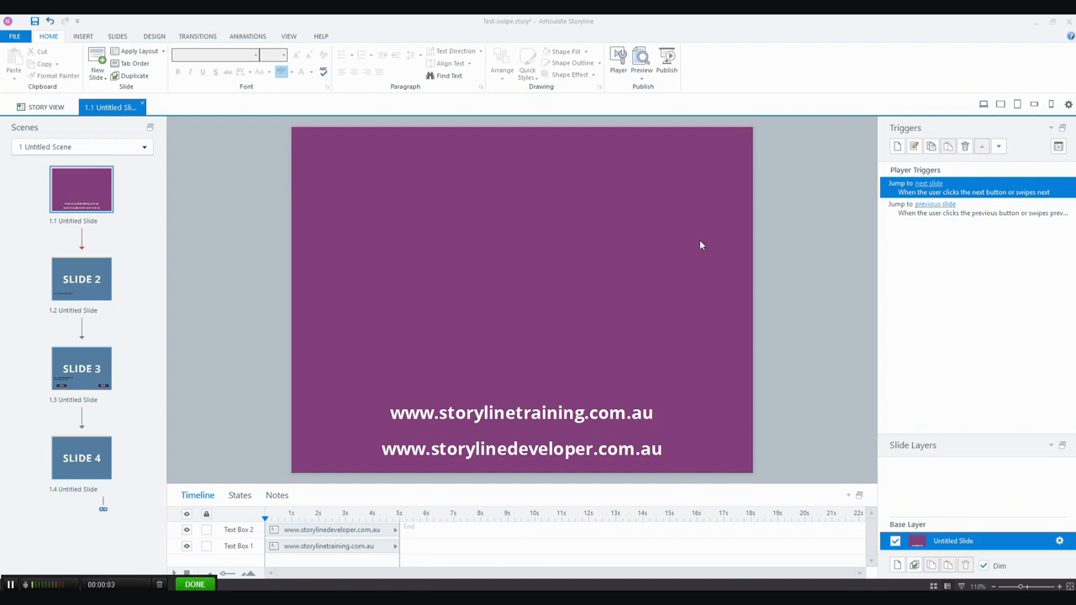
pyautogui.moveTo(706, 240)
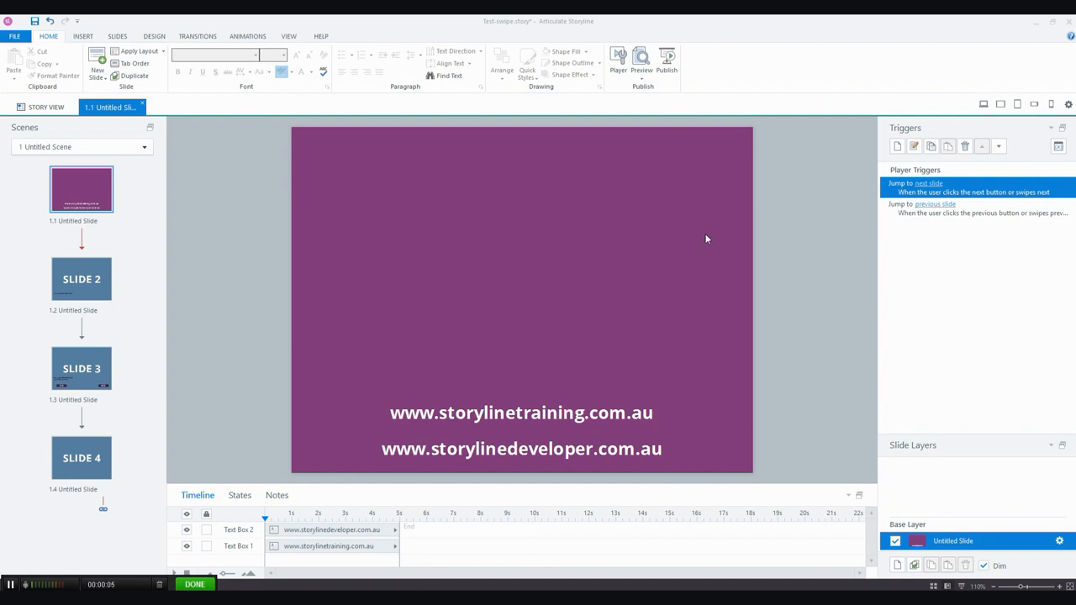
pyautogui.moveTo(1062, 108)
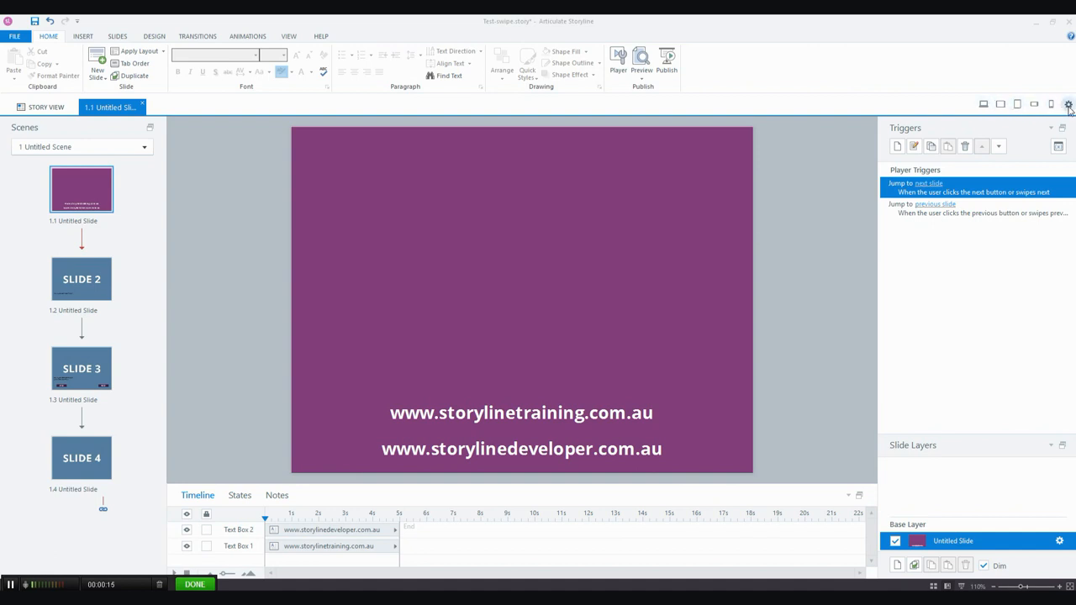
# In responsive playback settings, try portrait-only for tablets and landscape-only for phones.
pyautogui.click(1068, 103)
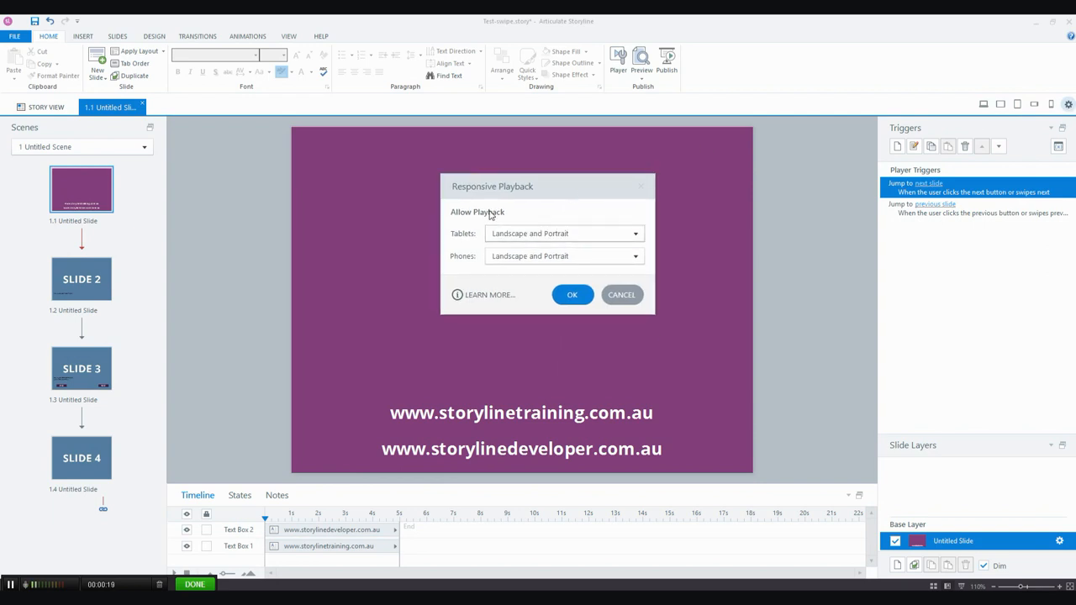
pyautogui.moveTo(462, 247)
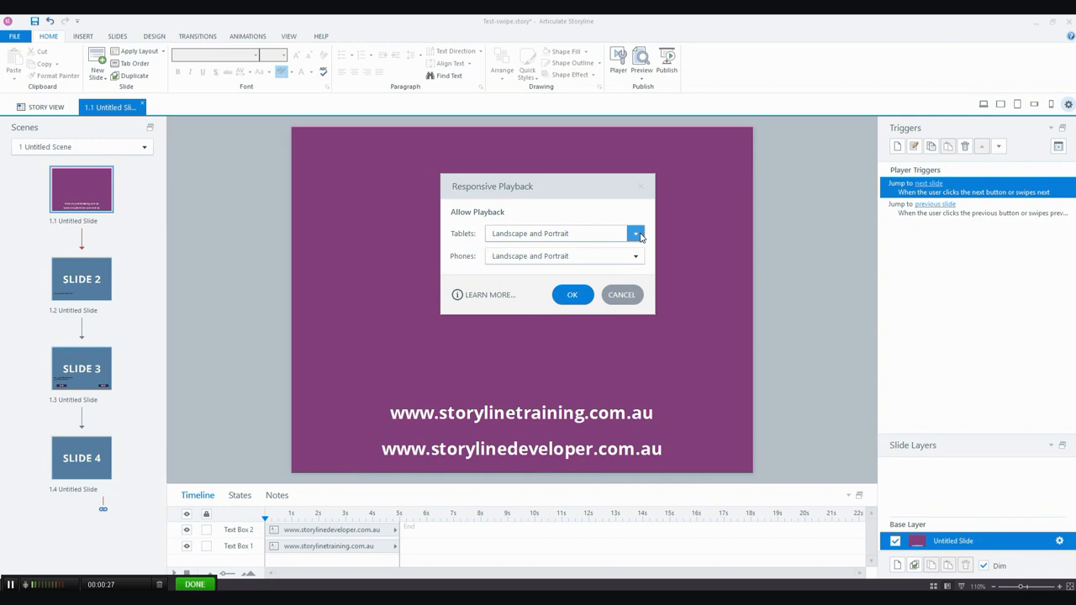
pyautogui.click(635, 233)
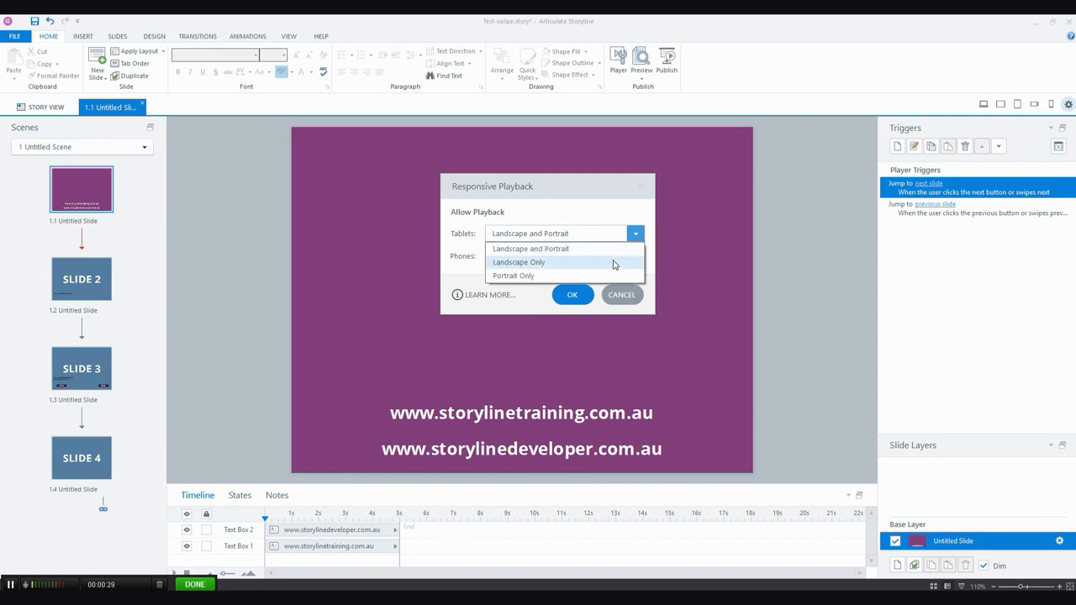
pyautogui.moveTo(596, 276)
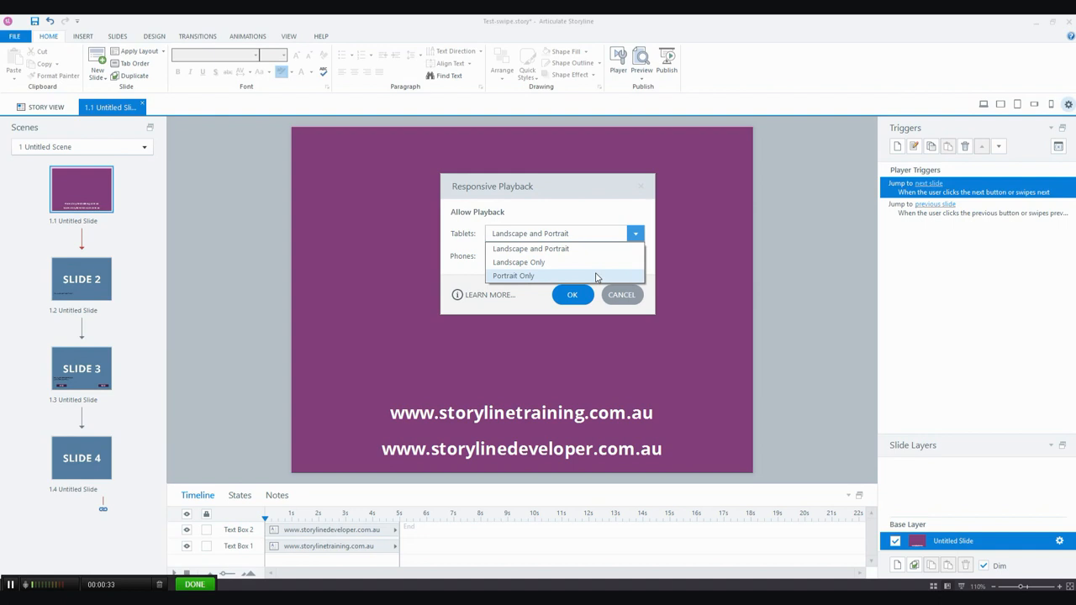
pyautogui.click(513, 276)
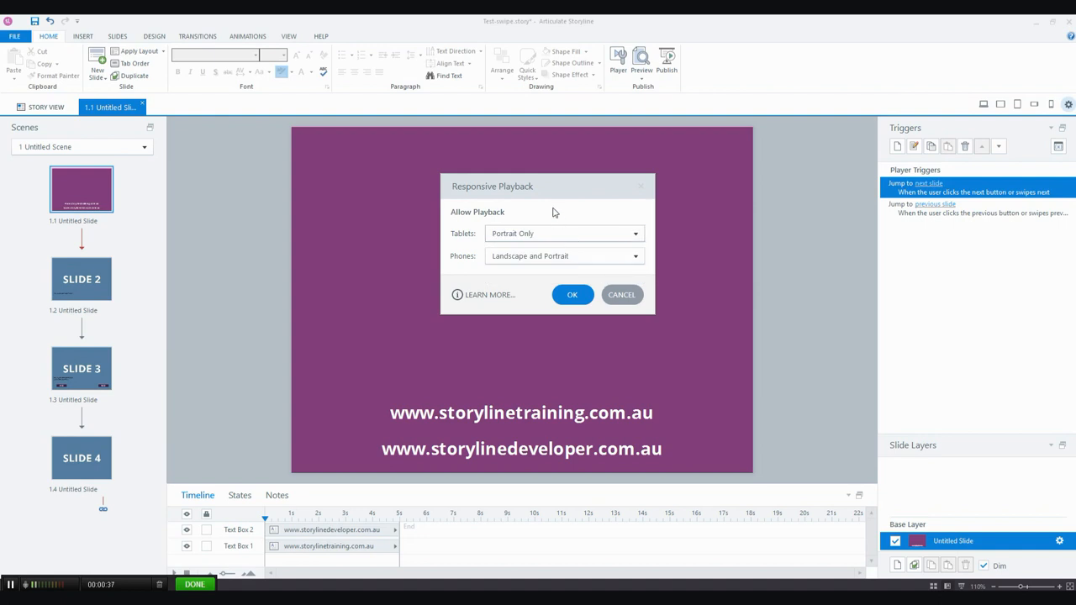
pyautogui.click(634, 255)
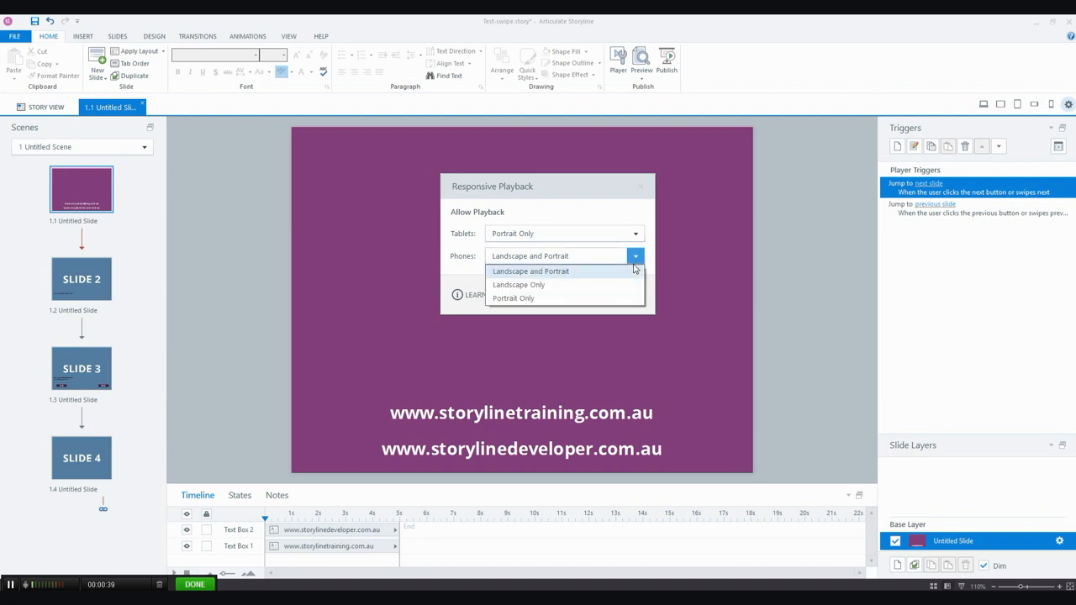
pyautogui.click(519, 284)
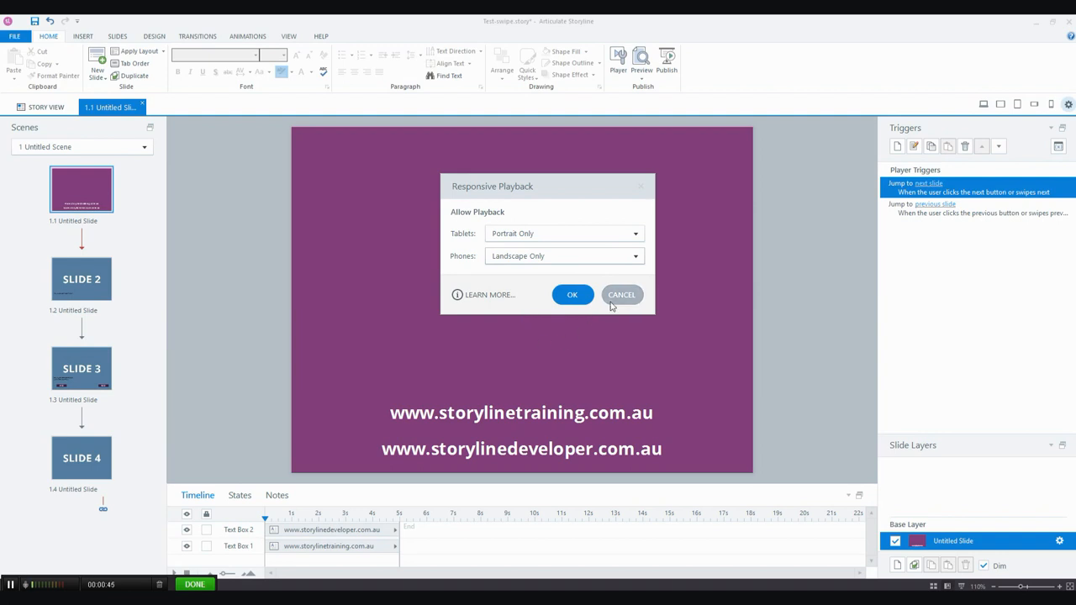
# Discard the orientation changes and bring up the Web publish scope choice.
pyautogui.click(621, 294)
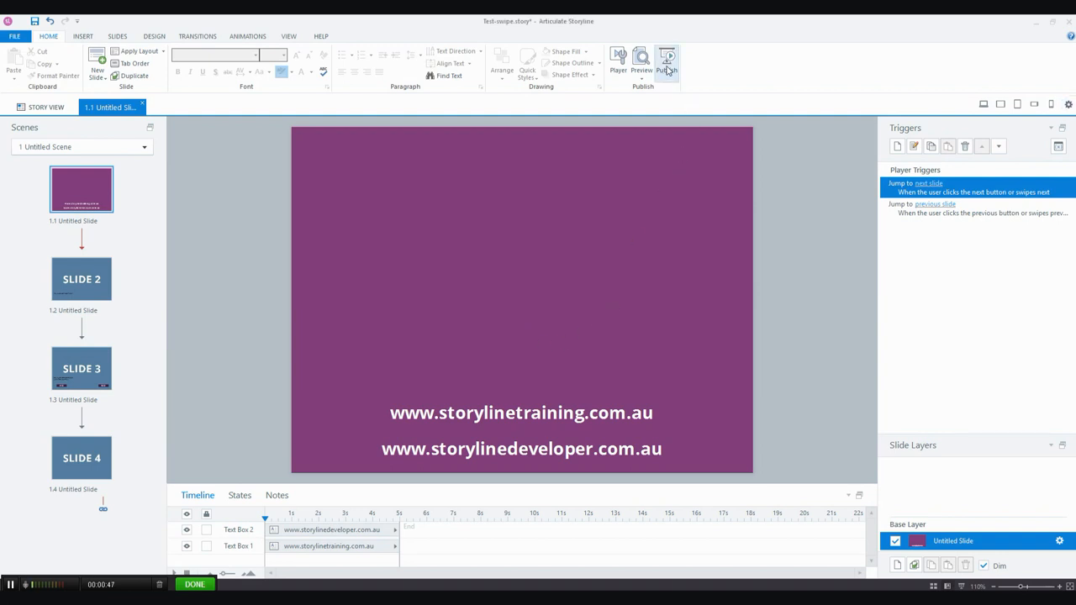
pyautogui.click(665, 59)
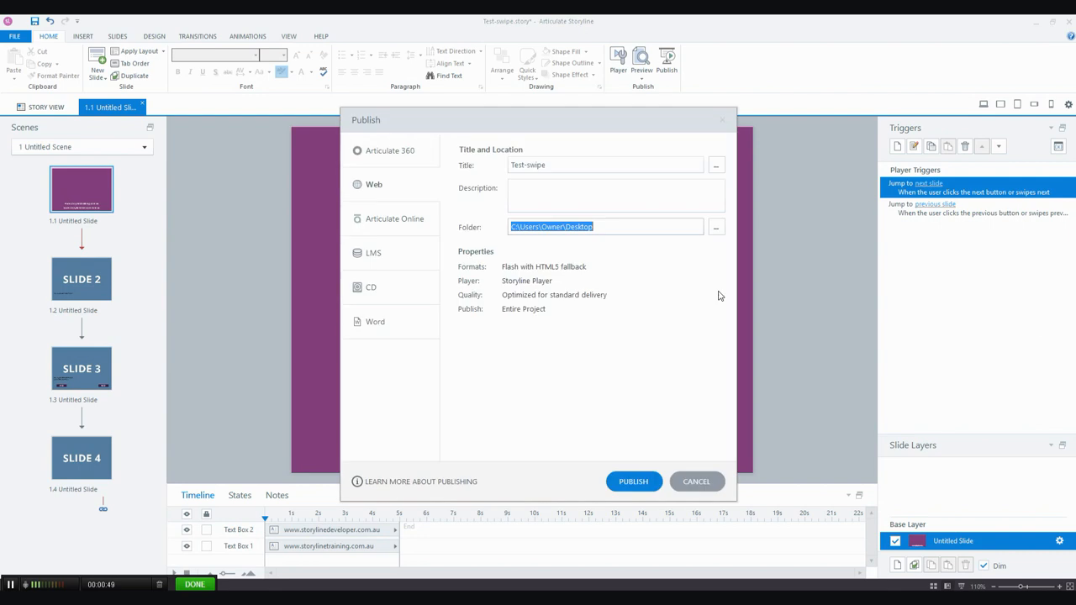
pyautogui.moveTo(707, 303)
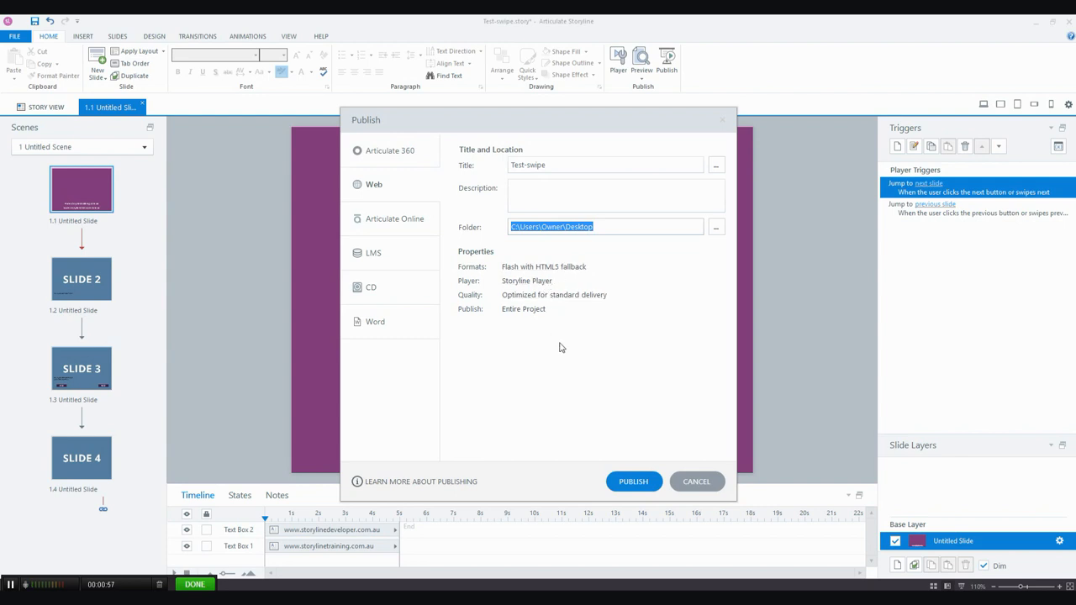
pyautogui.moveTo(506, 328)
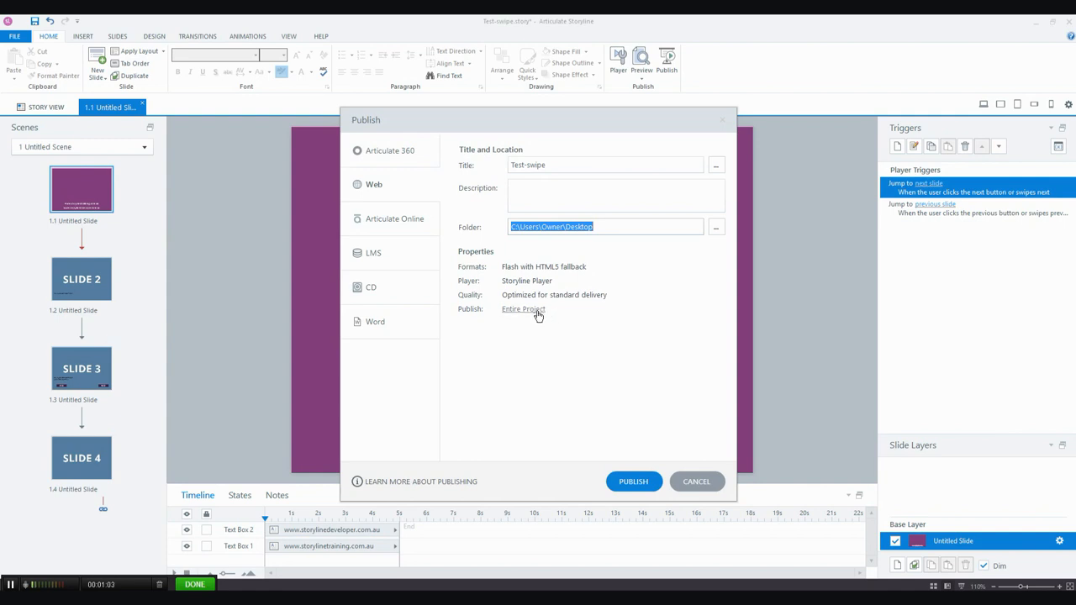
pyautogui.click(523, 309)
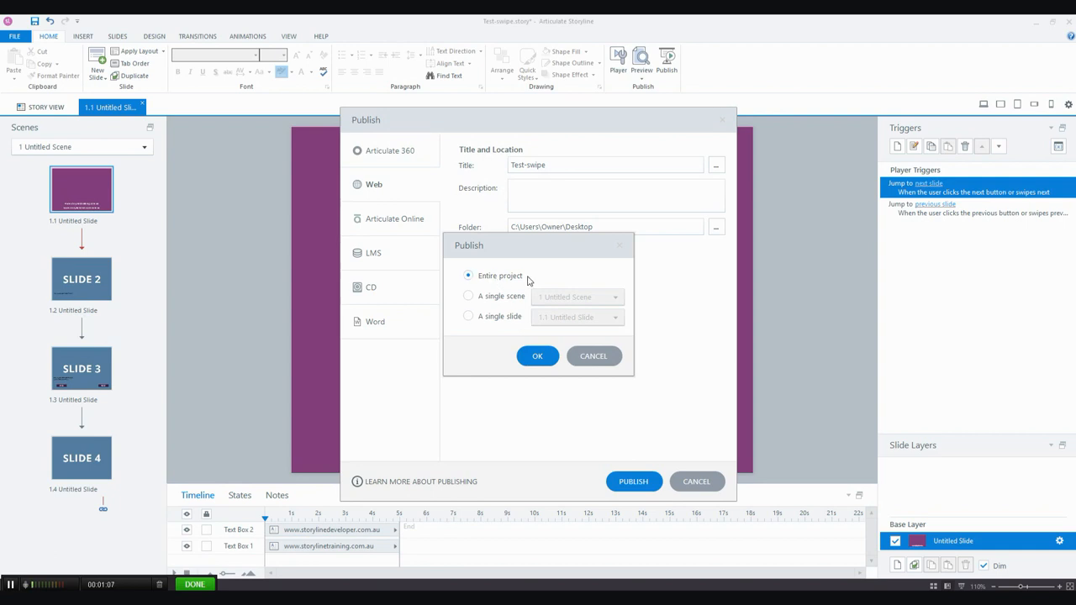
# Consider a single scene, then a single slide, and cancel, keeping Entire Project.
pyautogui.click(469, 296)
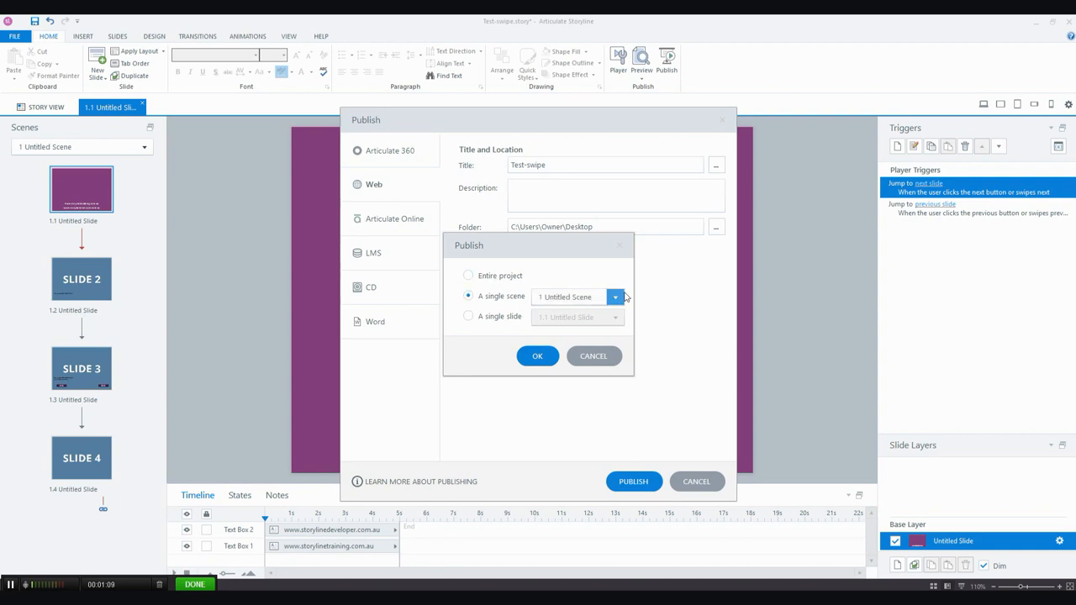
pyautogui.click(617, 297)
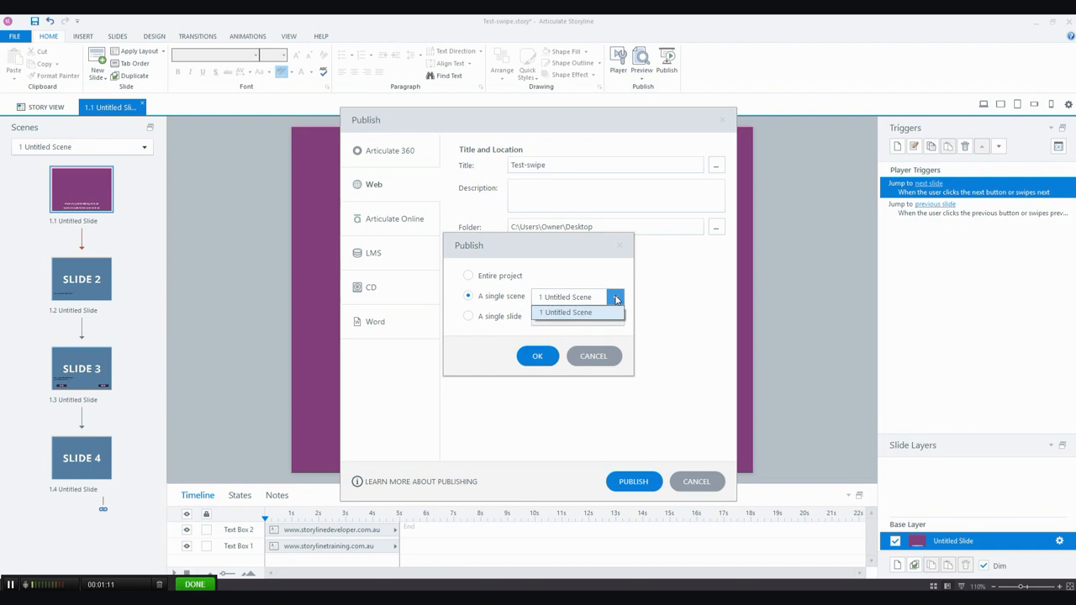
pyautogui.click(469, 316)
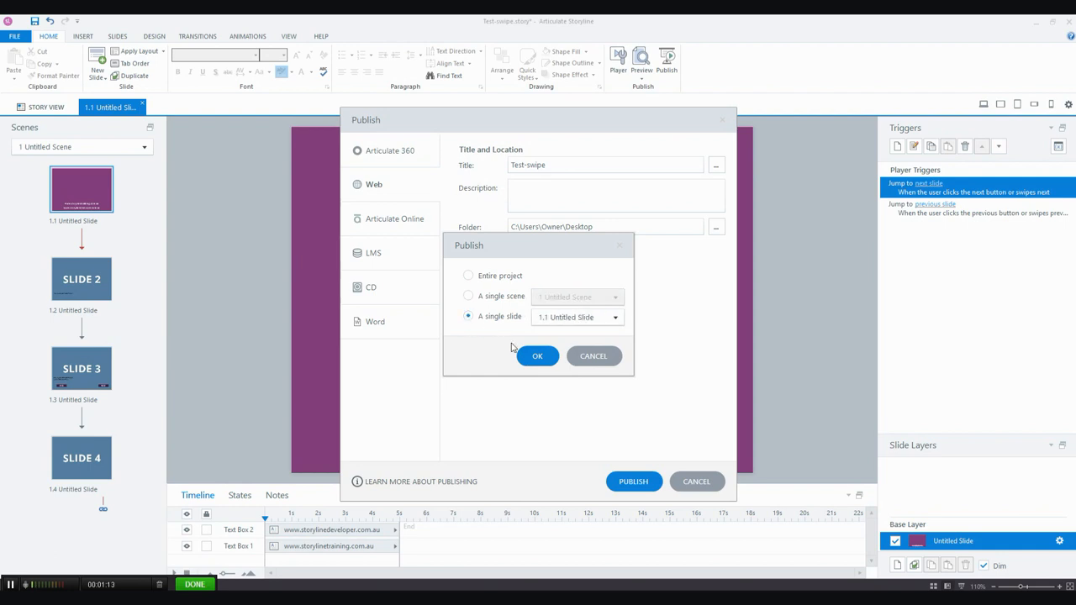
pyautogui.click(616, 317)
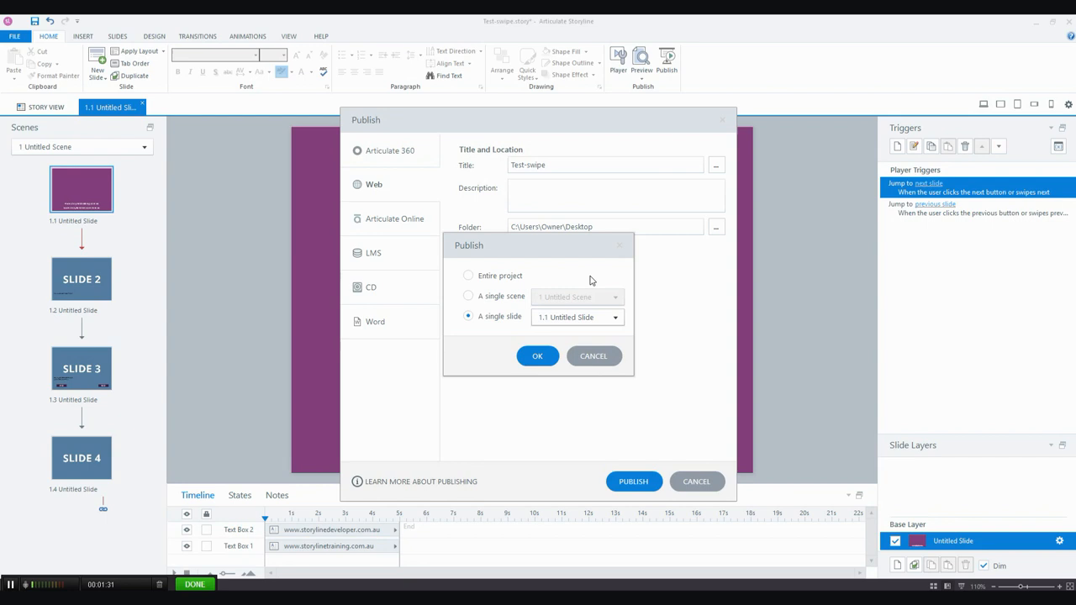
pyautogui.moveTo(585, 276)
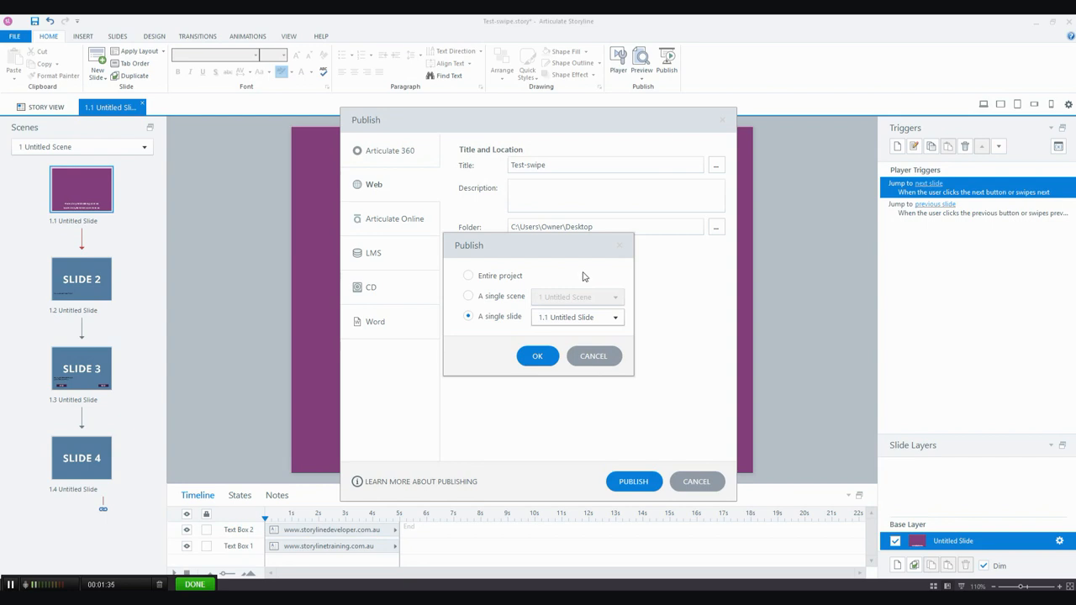
pyautogui.click(537, 355)
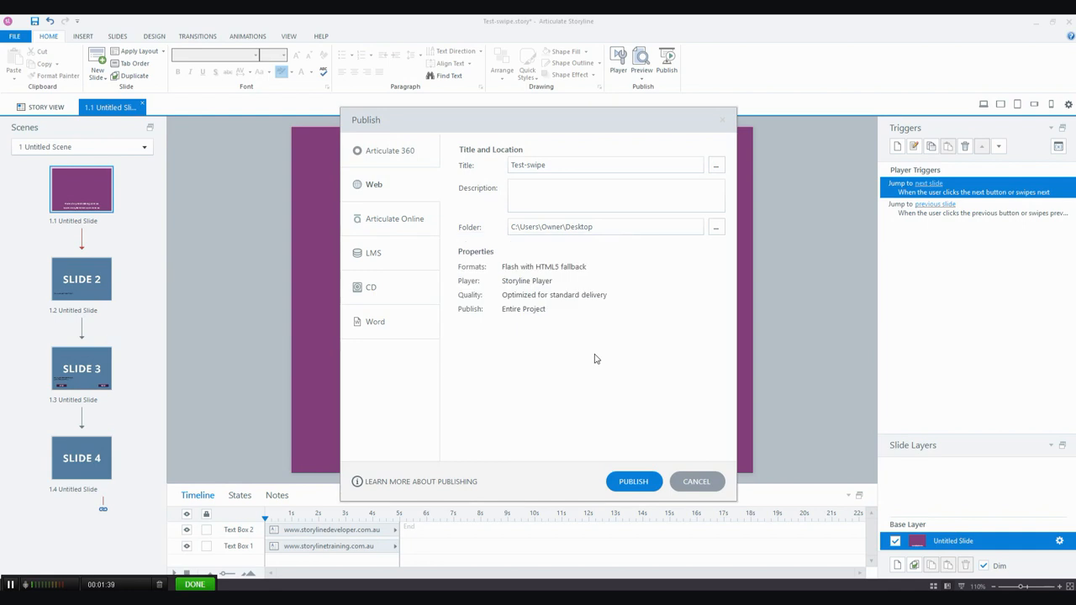
pyautogui.moveTo(587, 365)
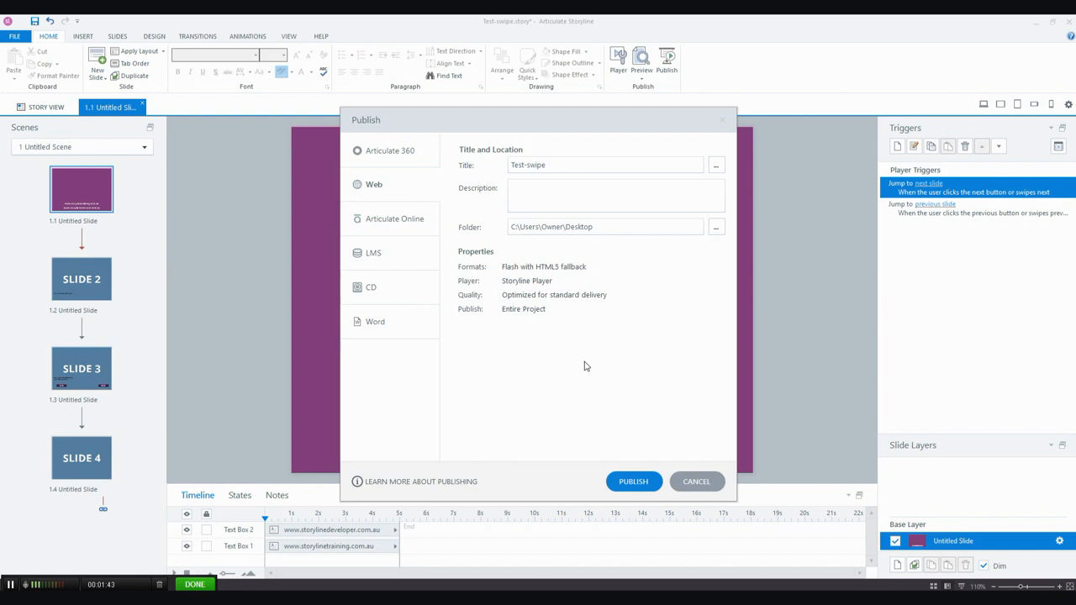
pyautogui.moveTo(544, 267)
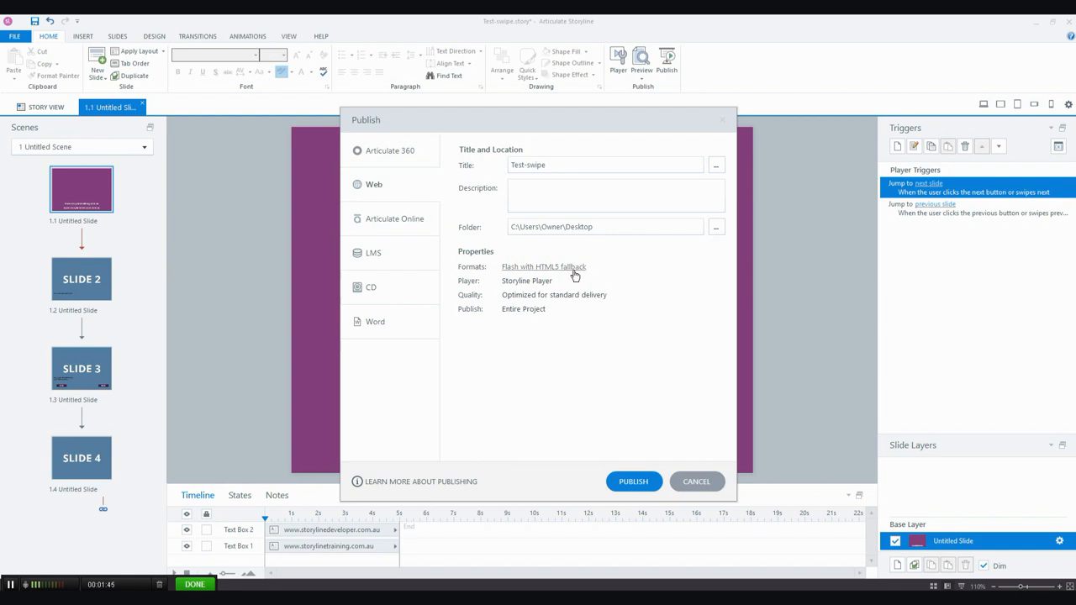
pyautogui.moveTo(581, 286)
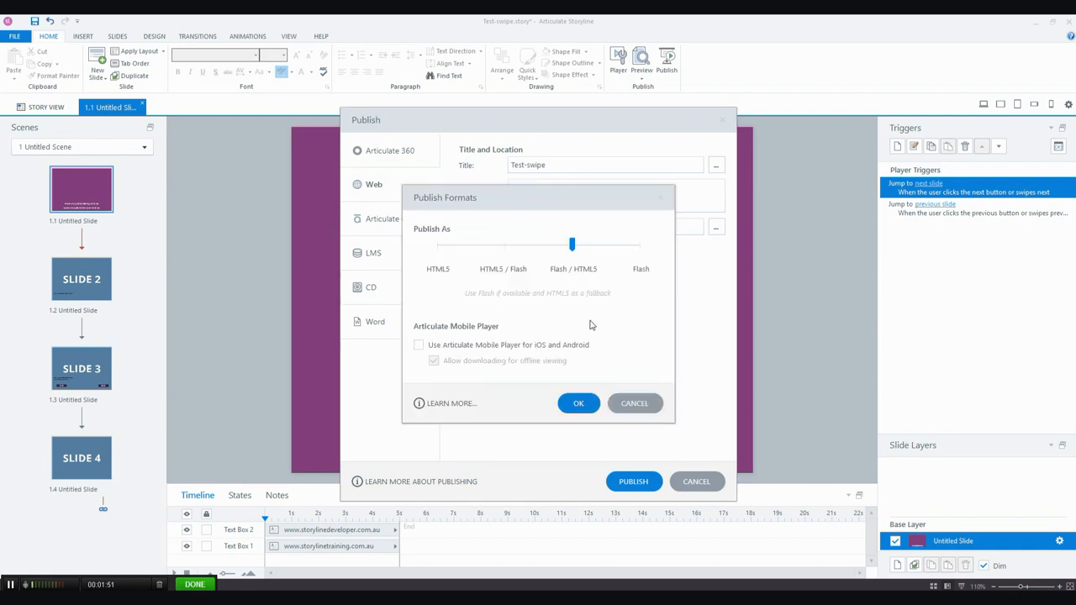
pyautogui.moveTo(600, 329)
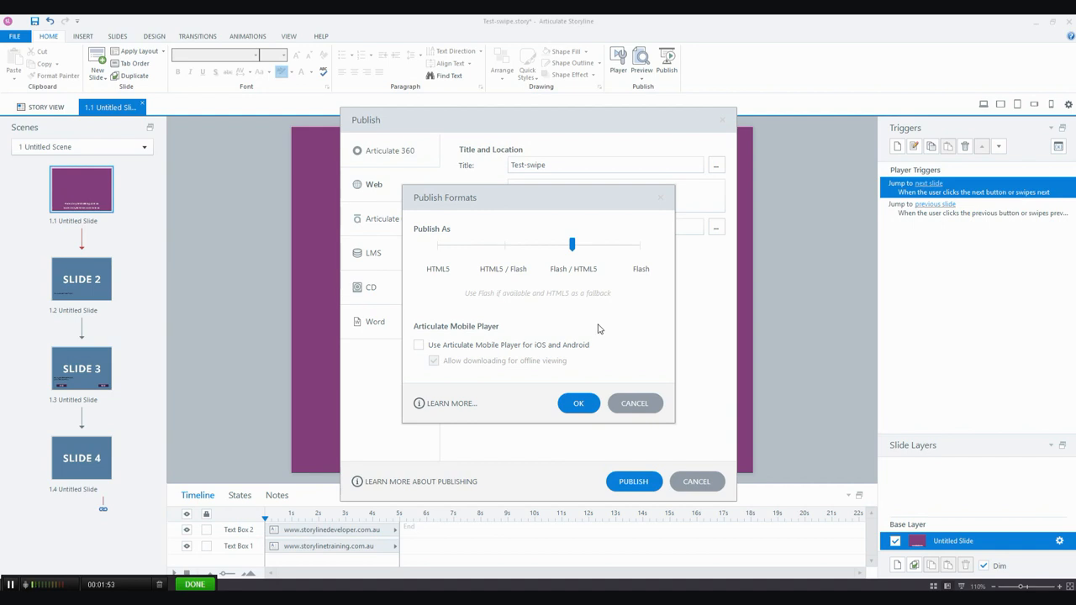
pyautogui.moveTo(648, 290)
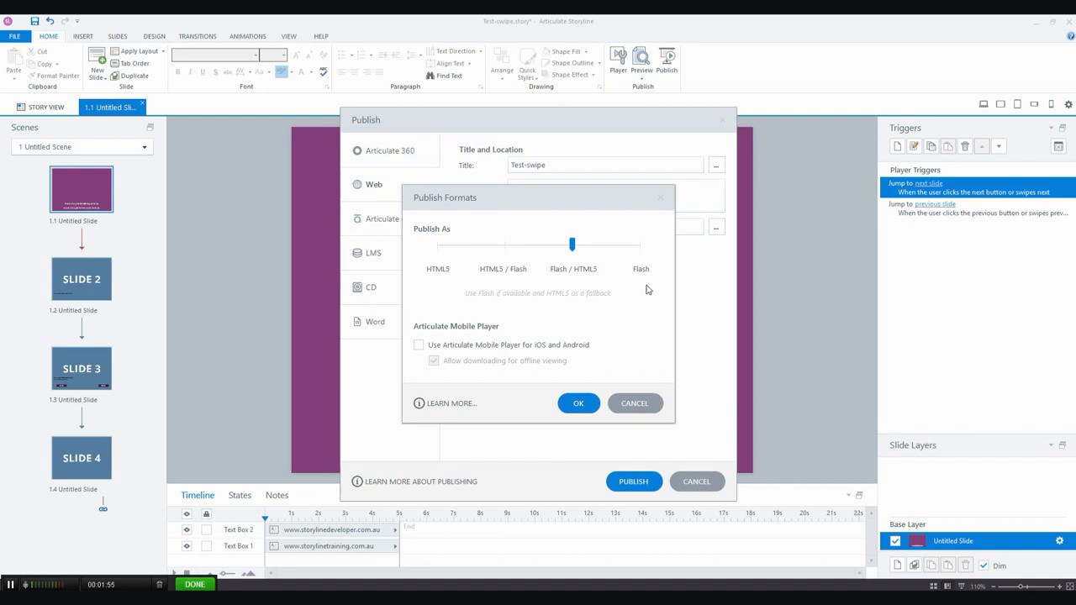
pyautogui.moveTo(639, 283)
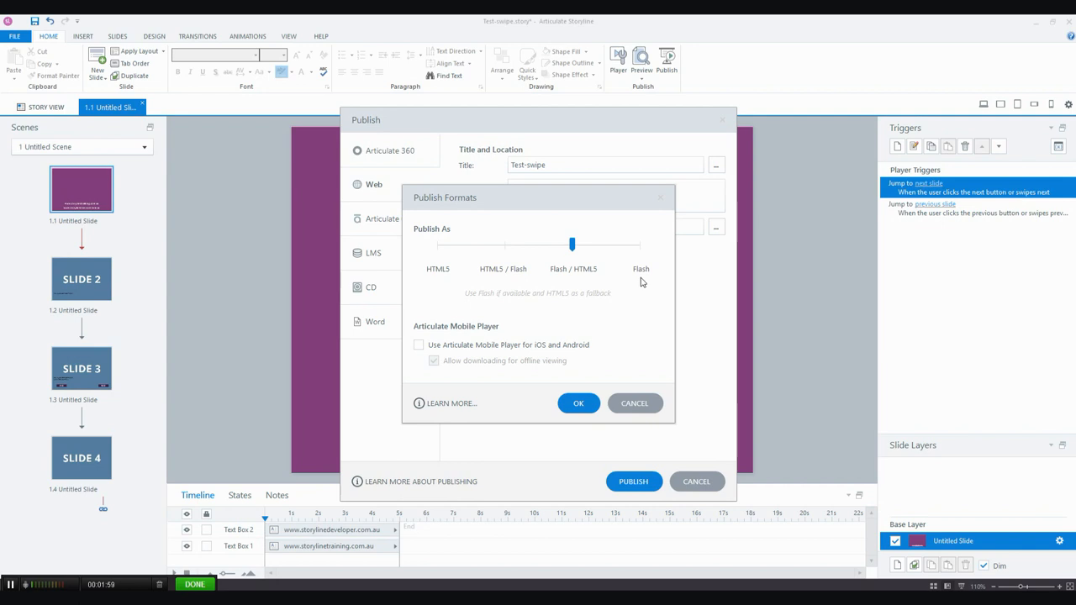
pyautogui.moveTo(629, 278)
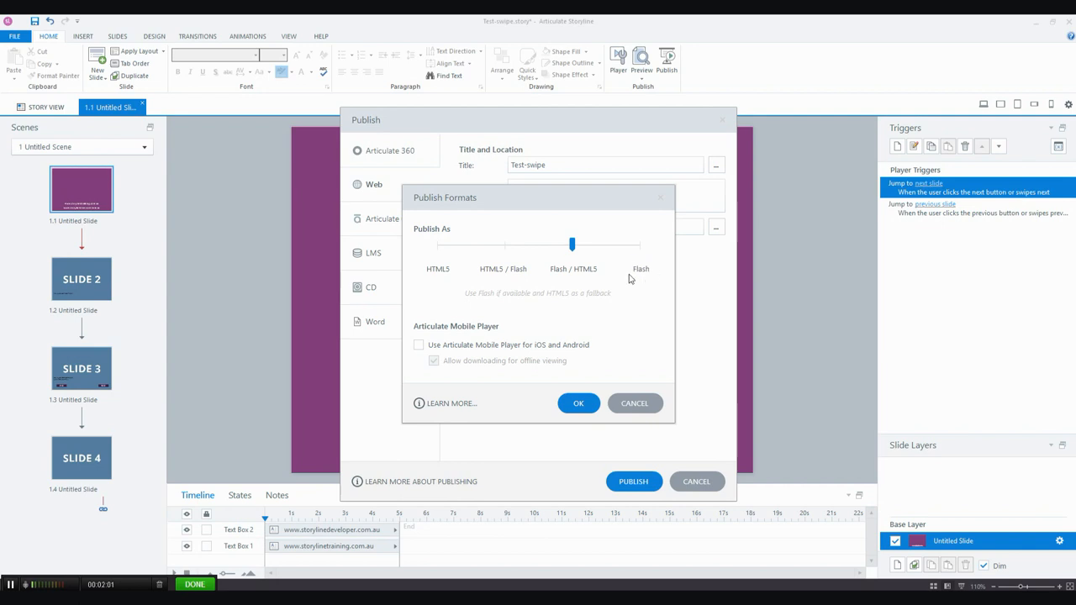
pyautogui.moveTo(557, 281)
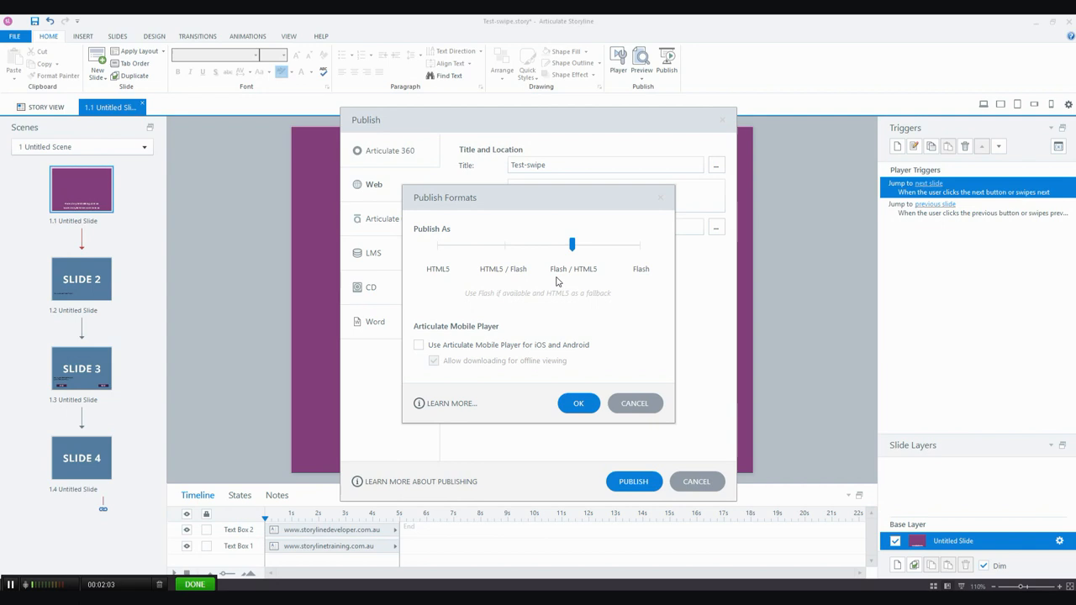
pyautogui.moveTo(597, 282)
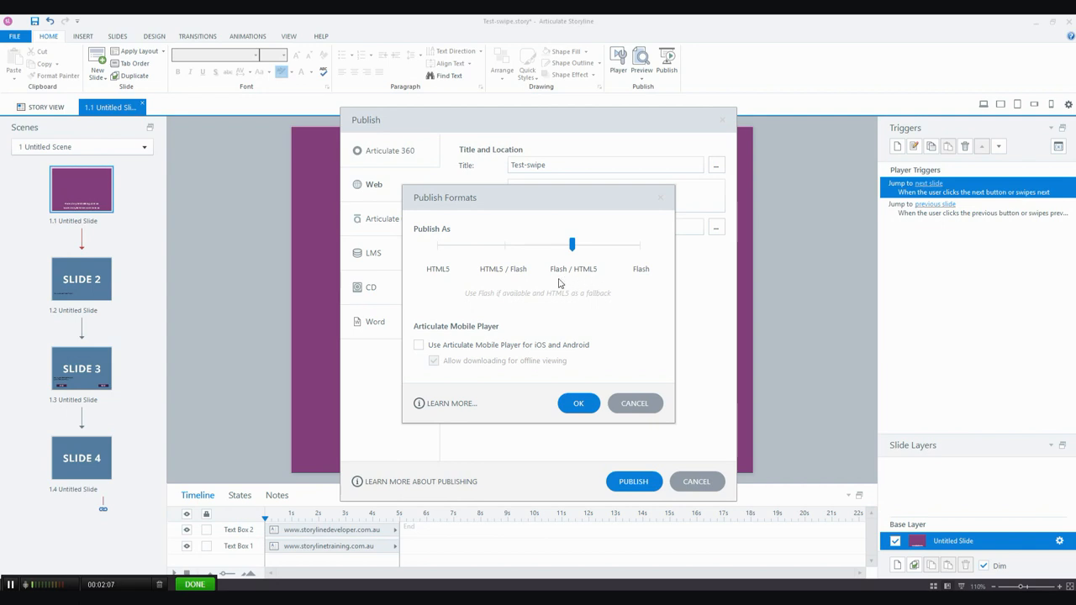
pyautogui.moveTo(577, 282)
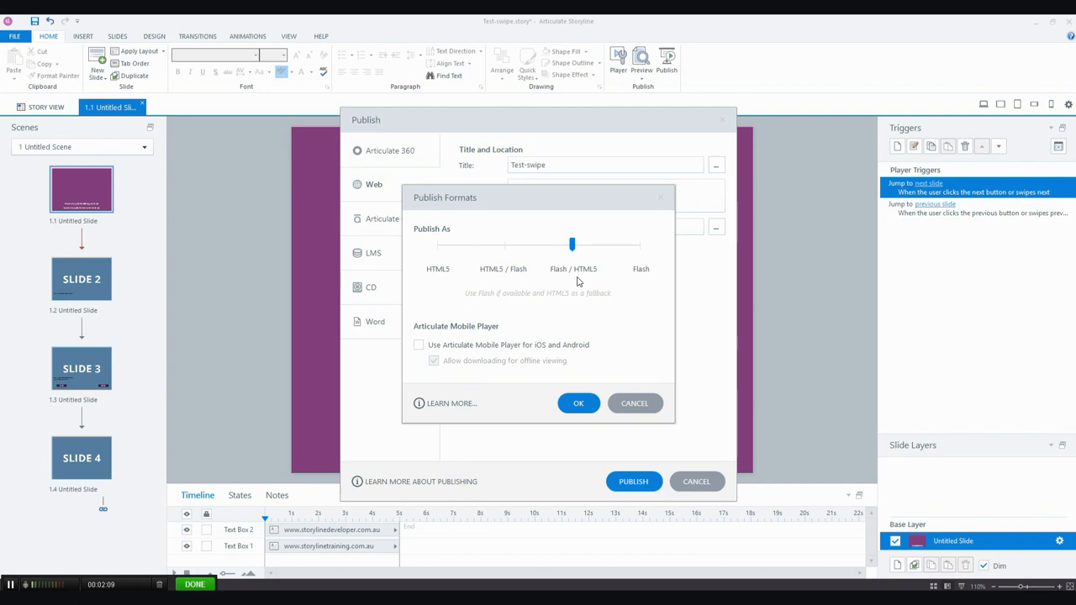
pyautogui.moveTo(583, 282)
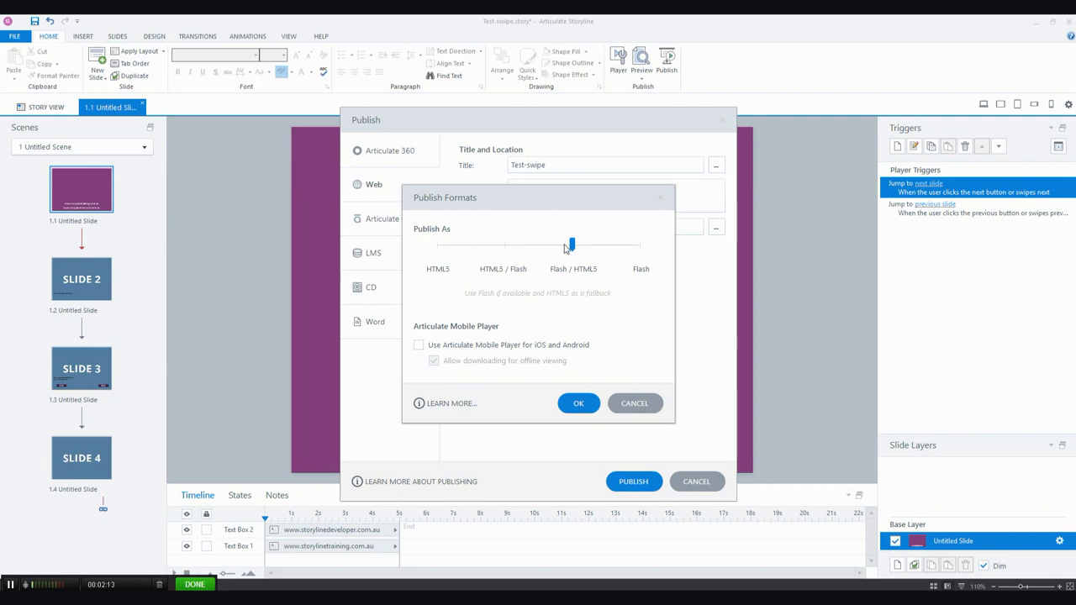
# Set Publish As to HTML5/Flash, then HTML5 only, and cancel the publish settings.
pyautogui.moveTo(570, 245); pyautogui.dragTo(504, 245)
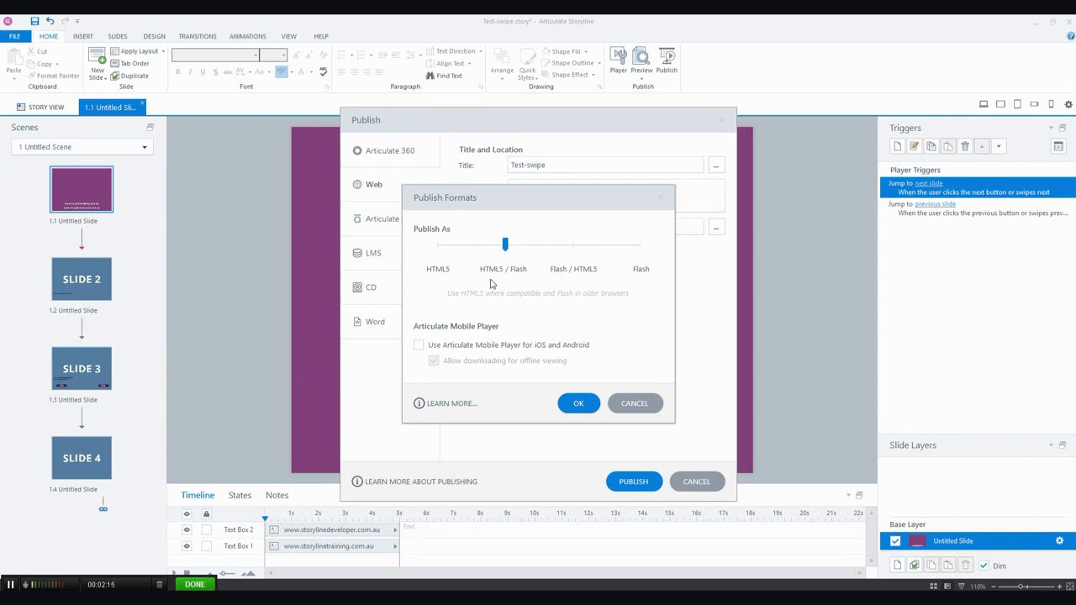
pyautogui.moveTo(518, 282)
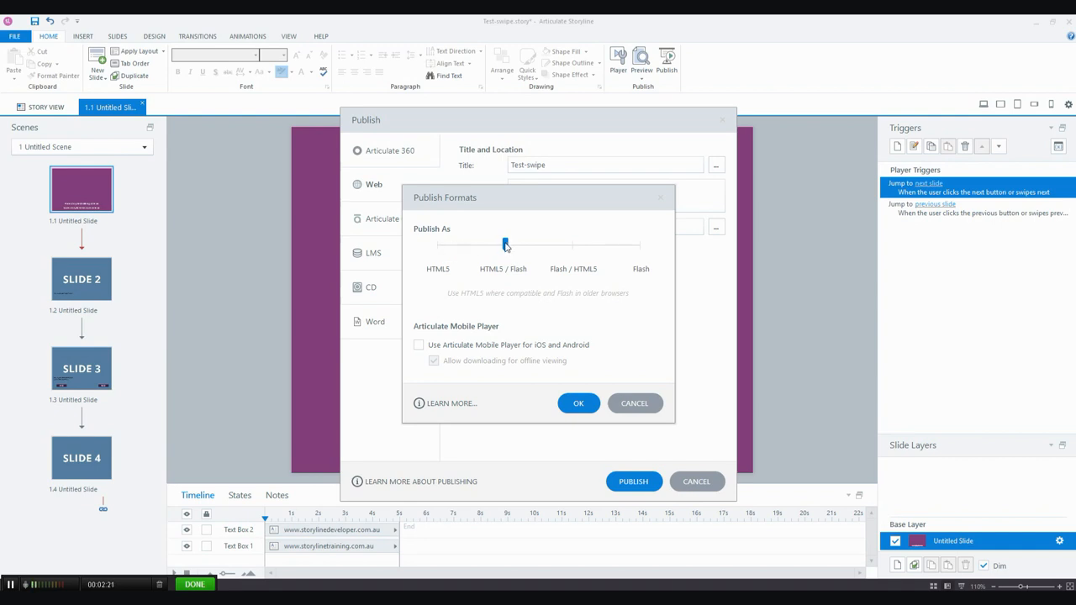
pyautogui.moveTo(505, 244); pyautogui.dragTo(437, 244)
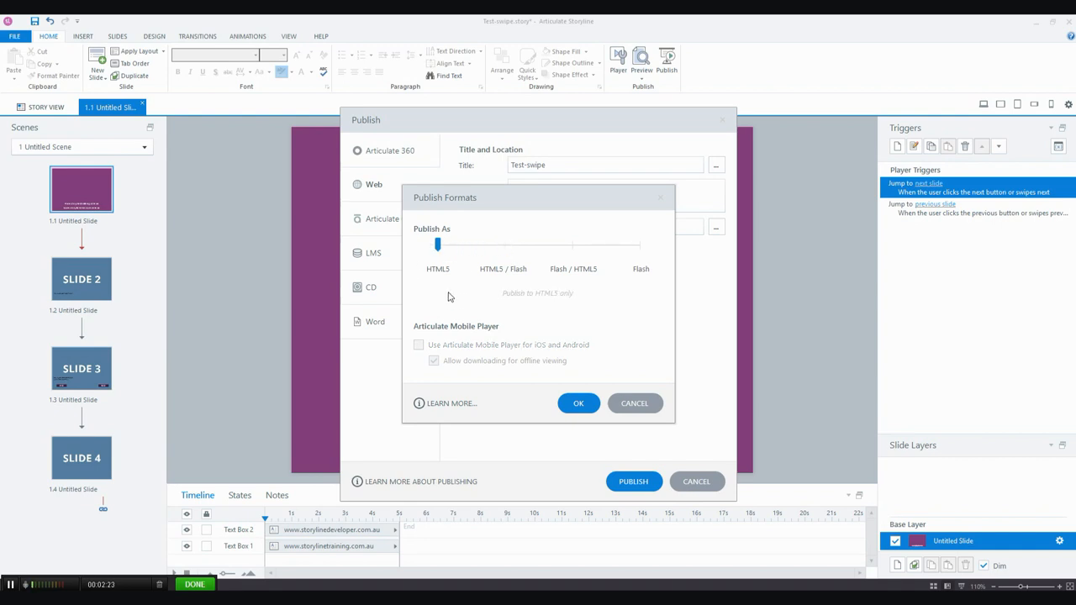
pyautogui.moveTo(454, 292)
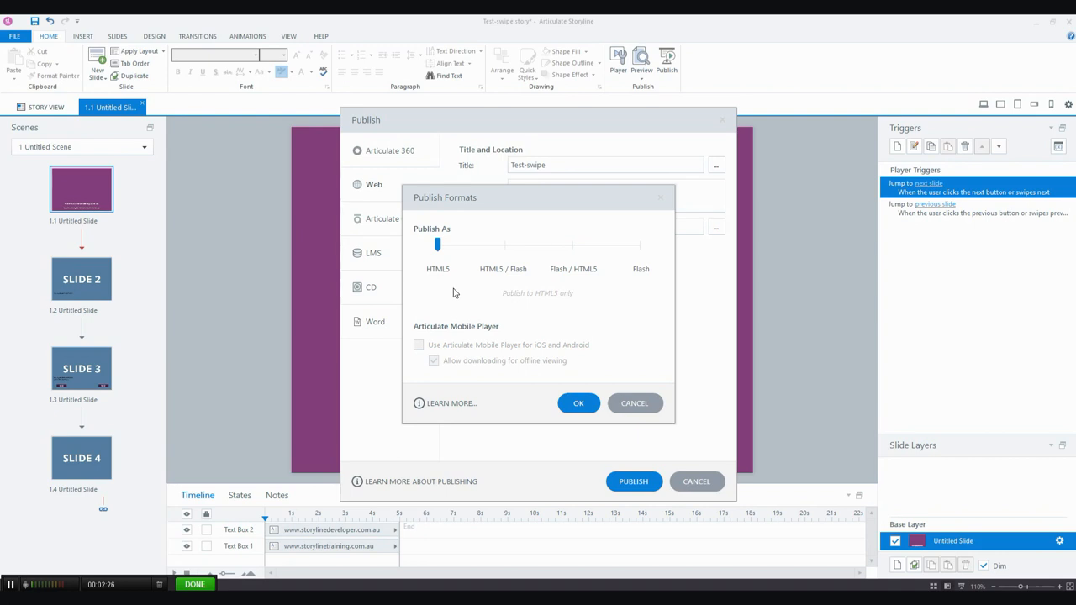
pyautogui.moveTo(459, 292)
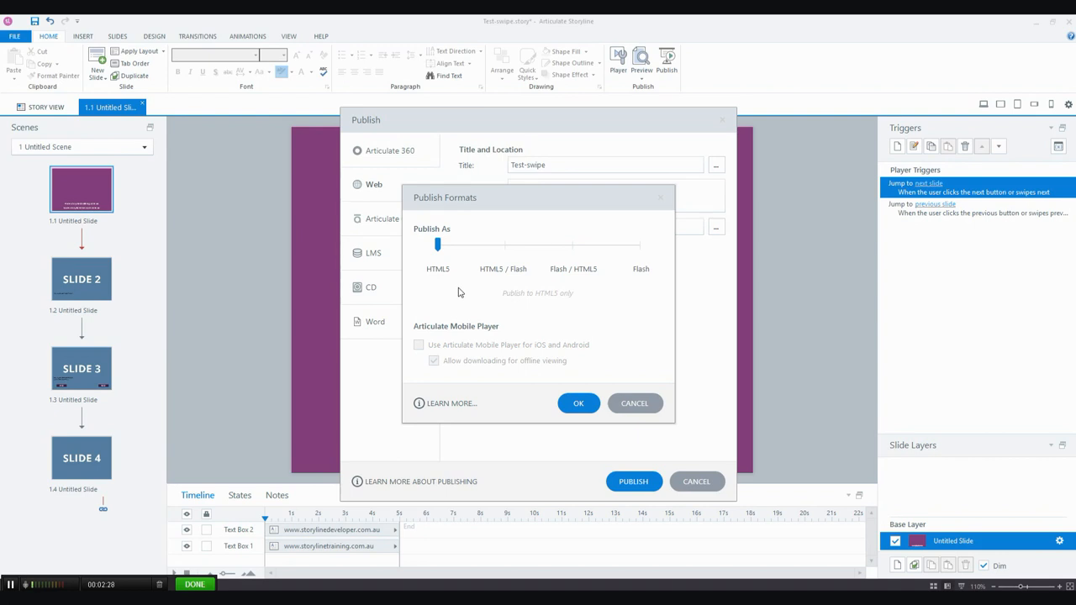
pyautogui.moveTo(617, 395)
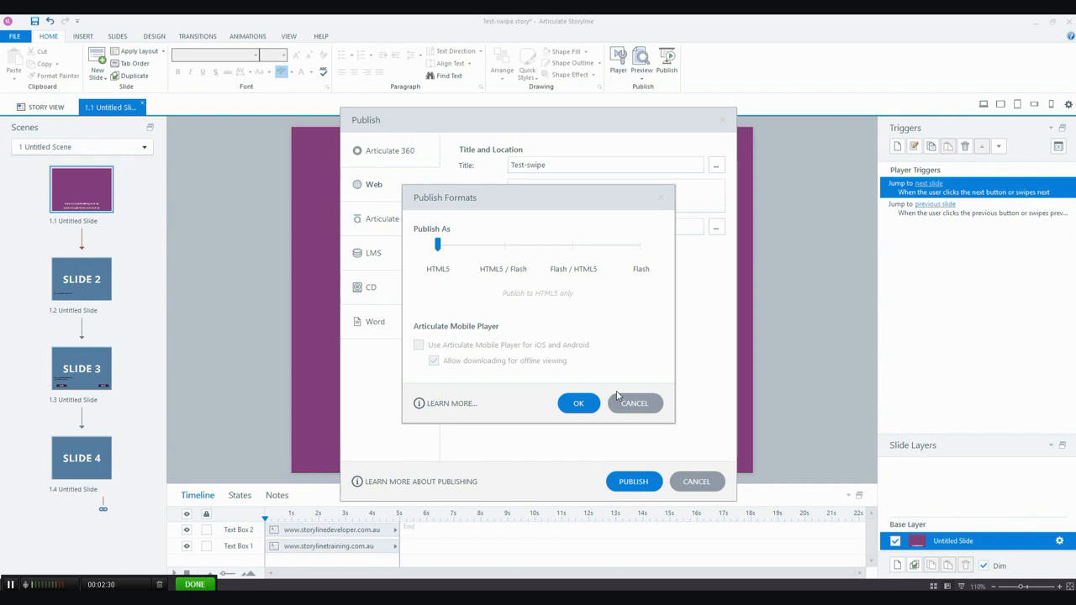
pyautogui.click(634, 403)
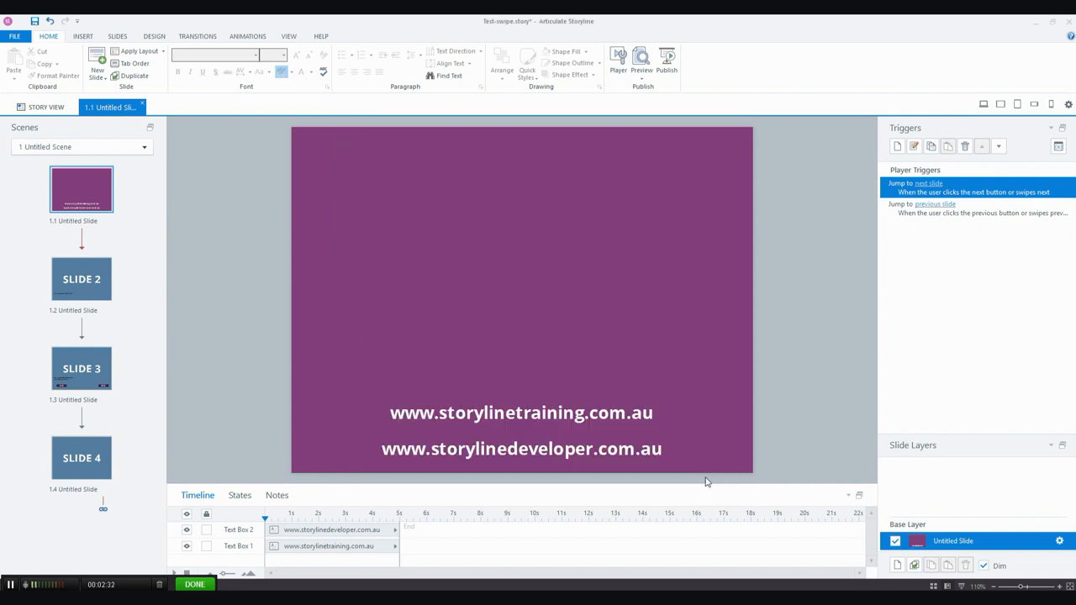